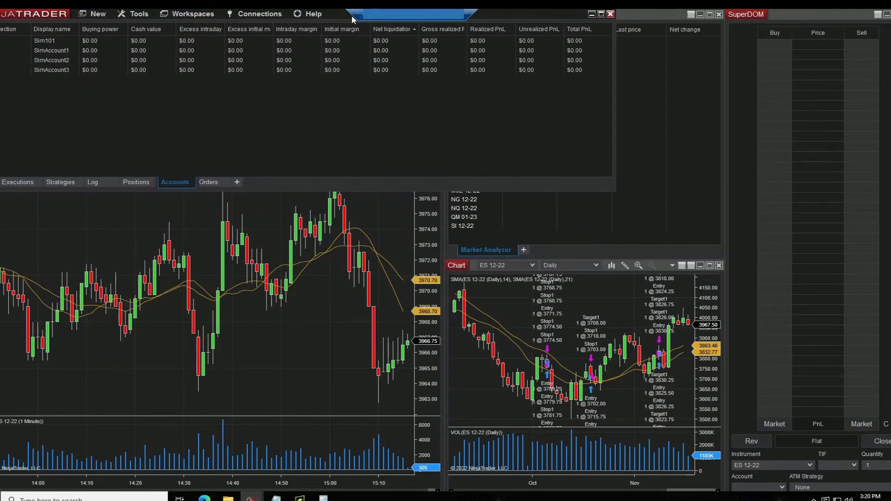
{"action": "mouse_move", "coordinate": [245, 27]}
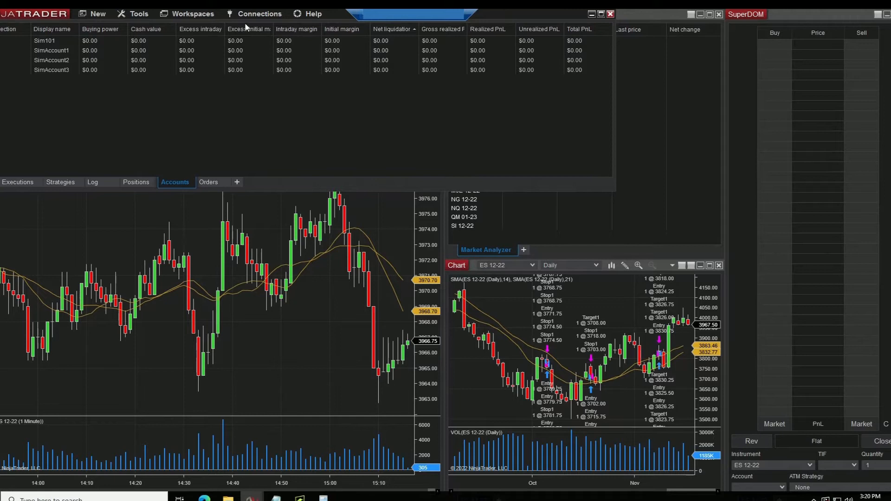
- Start a new workspace named 'Futures Trading'
{"action": "left_click", "coordinate": [192, 13]}
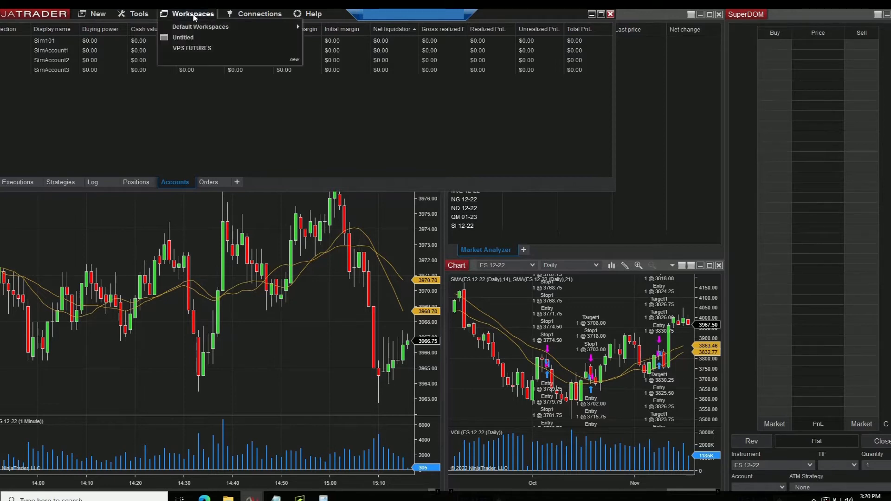
{"action": "mouse_move", "coordinate": [279, 65]}
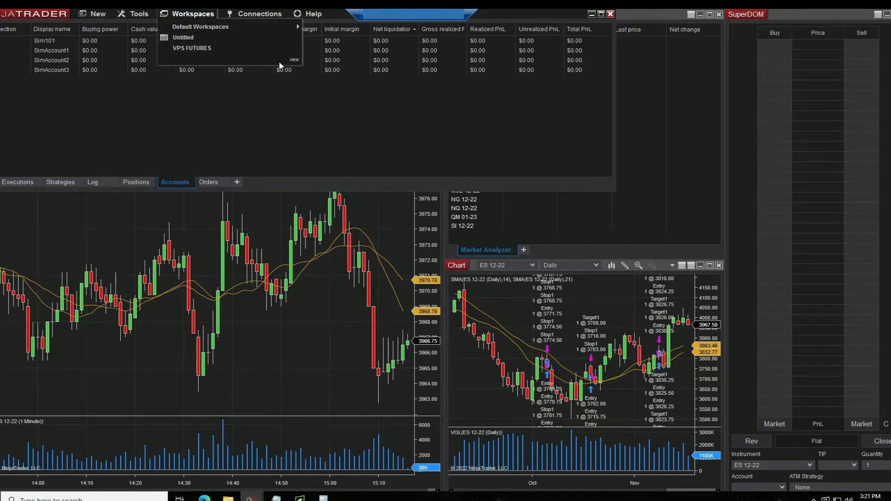
{"action": "left_click", "coordinate": [294, 59]}
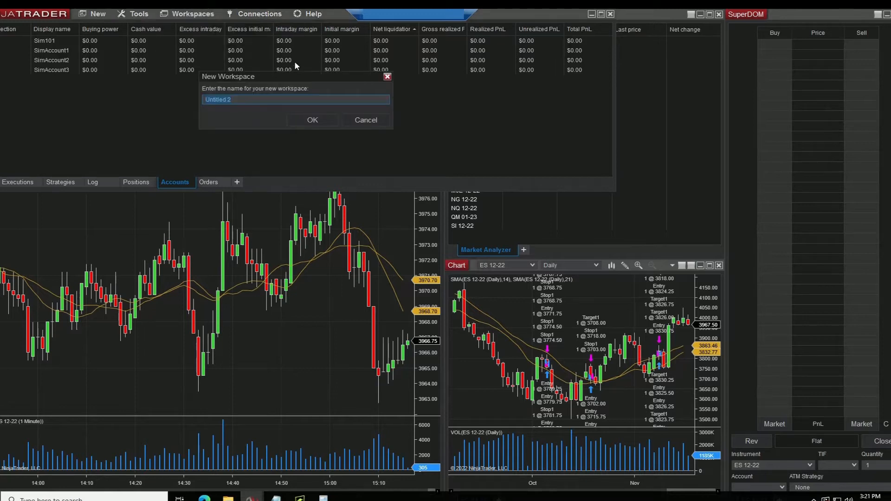
{"action": "mouse_move", "coordinate": [279, 56]}
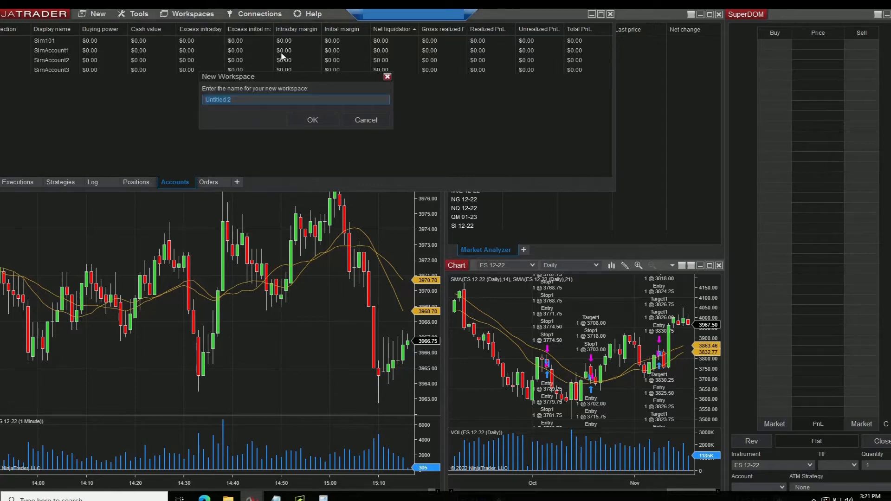
{"action": "type", "text": "Fut"}
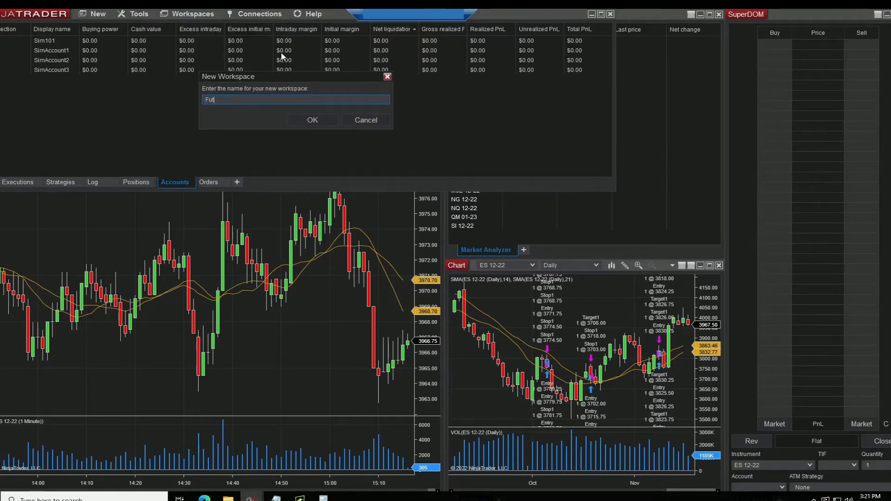
{"action": "type", "text": "ures Trading"}
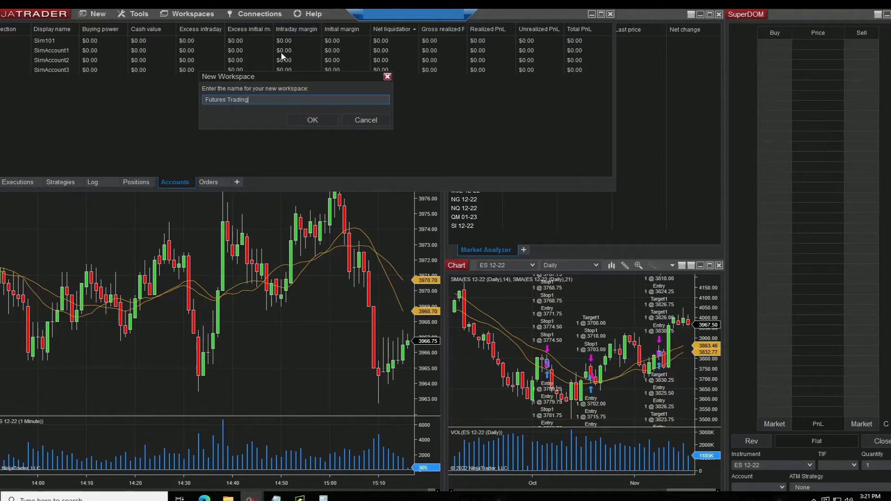
{"action": "mouse_move", "coordinate": [310, 123]}
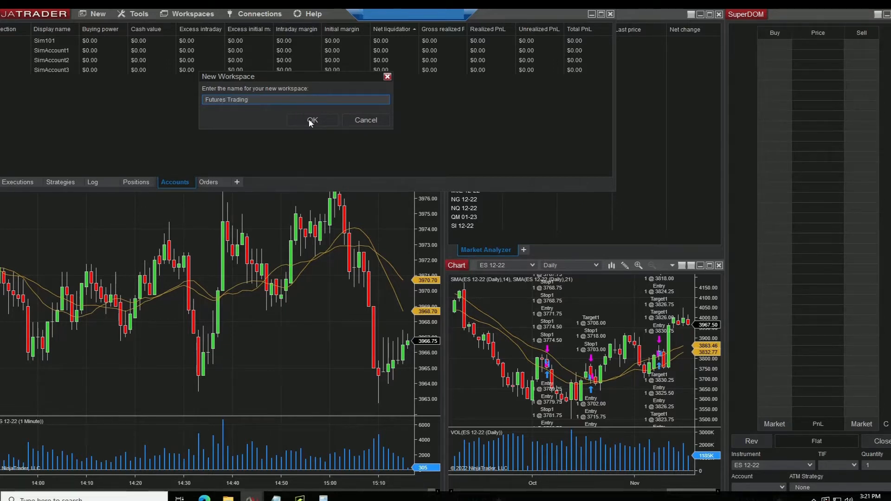
- Confirm the workspace, then open a 1-minute chart for the NQ 12-22 future
{"action": "left_click", "coordinate": [312, 120]}
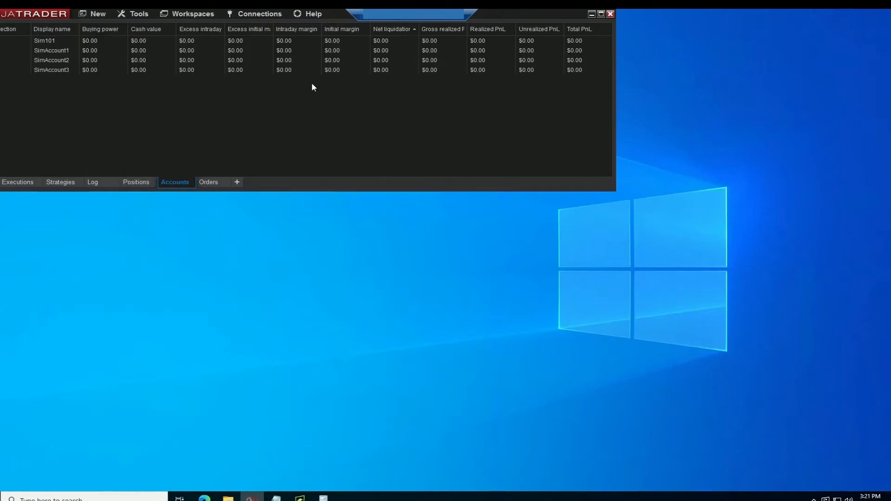
{"action": "mouse_move", "coordinate": [285, 132]}
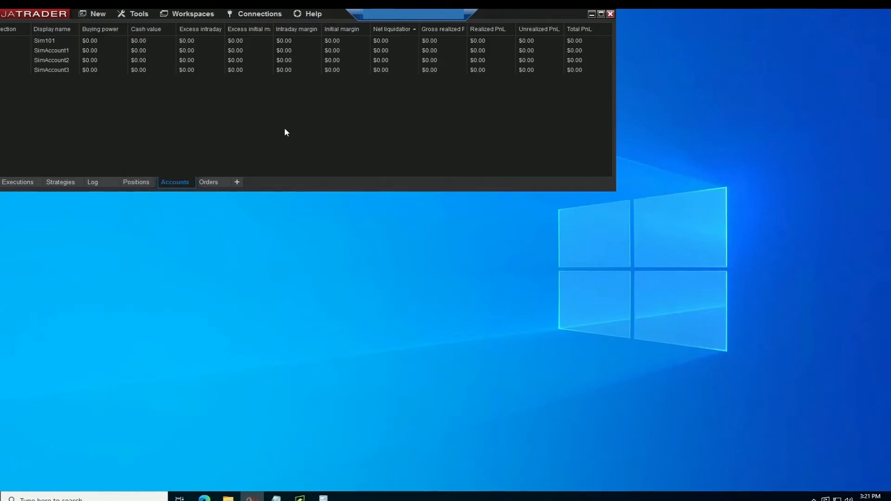
{"action": "mouse_move", "coordinate": [193, 14]}
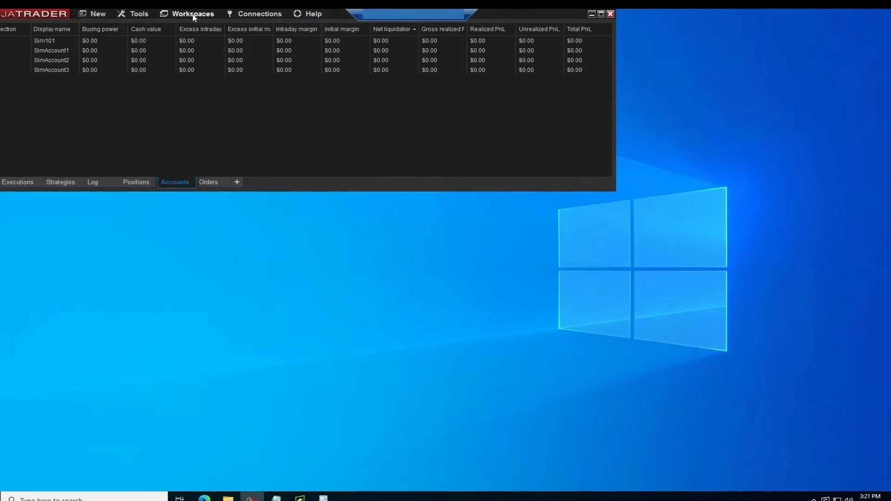
{"action": "mouse_move", "coordinate": [212, 34]}
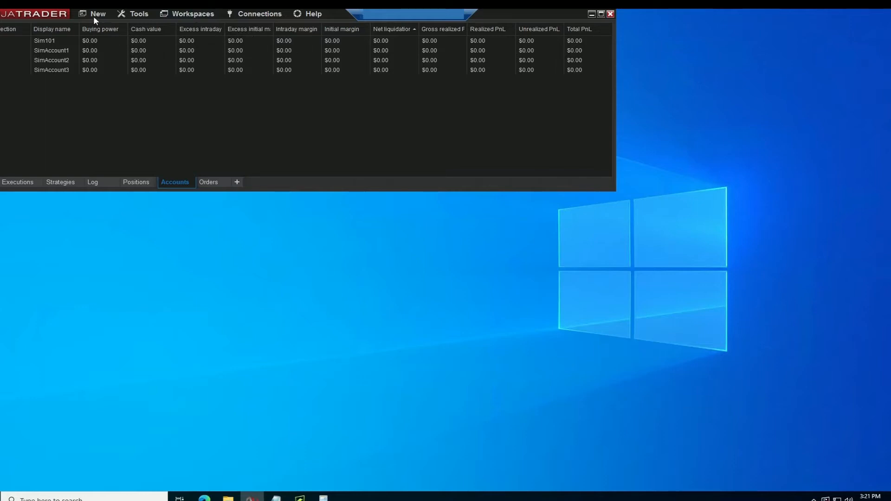
{"action": "left_click", "coordinate": [97, 13]}
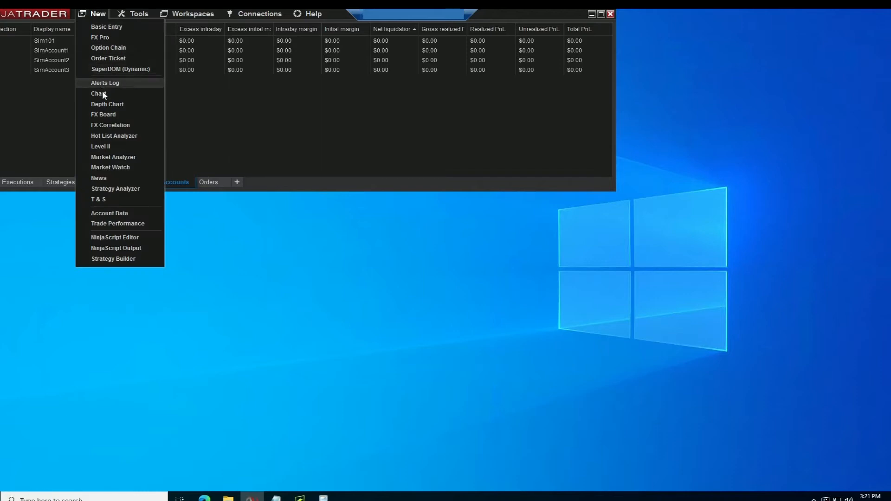
{"action": "left_click", "coordinate": [98, 93]}
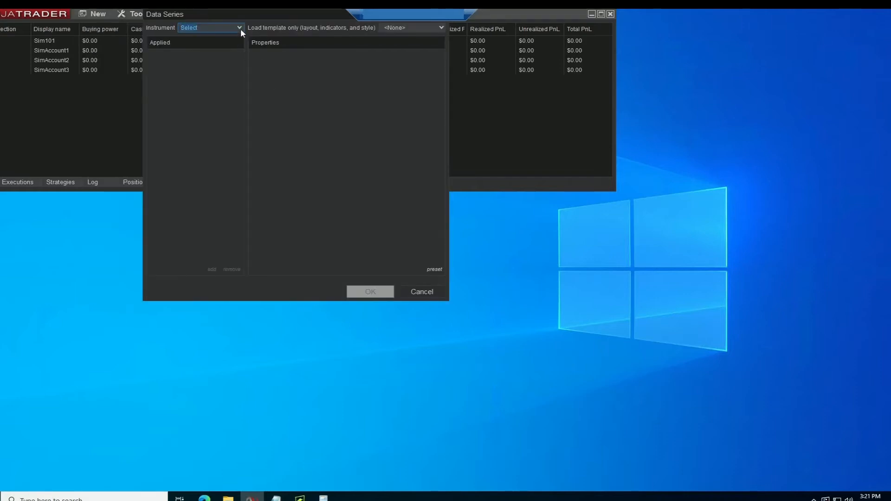
{"action": "type", "text": "NQ"}
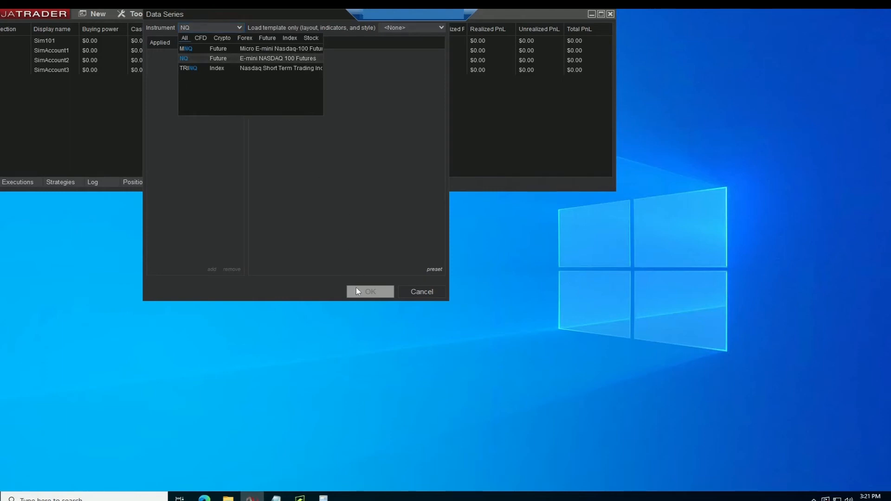
{"action": "mouse_move", "coordinate": [342, 271]}
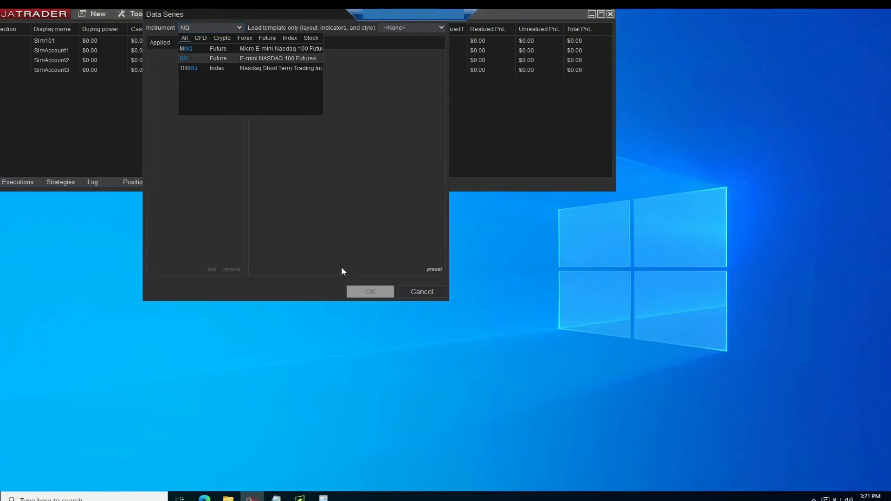
{"action": "left_click", "coordinate": [369, 291]}
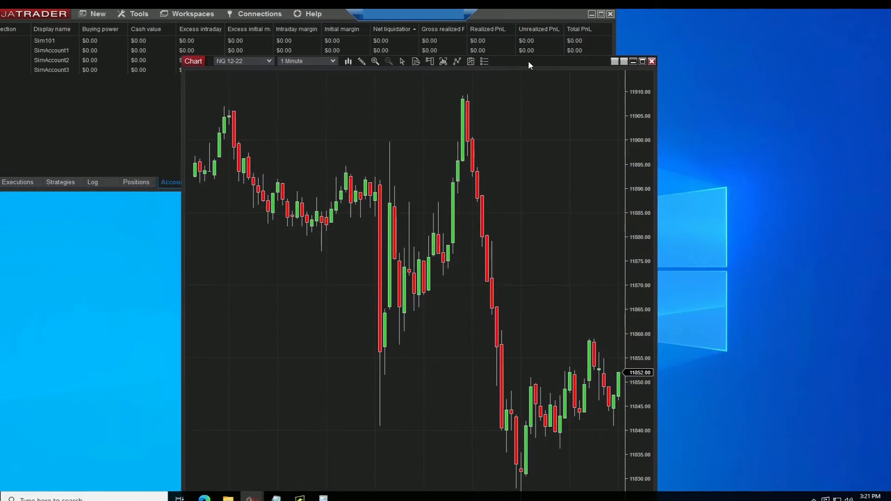
- Close the Futures Trading workspace, saving it when prompted
{"action": "left_click", "coordinate": [641, 61]}
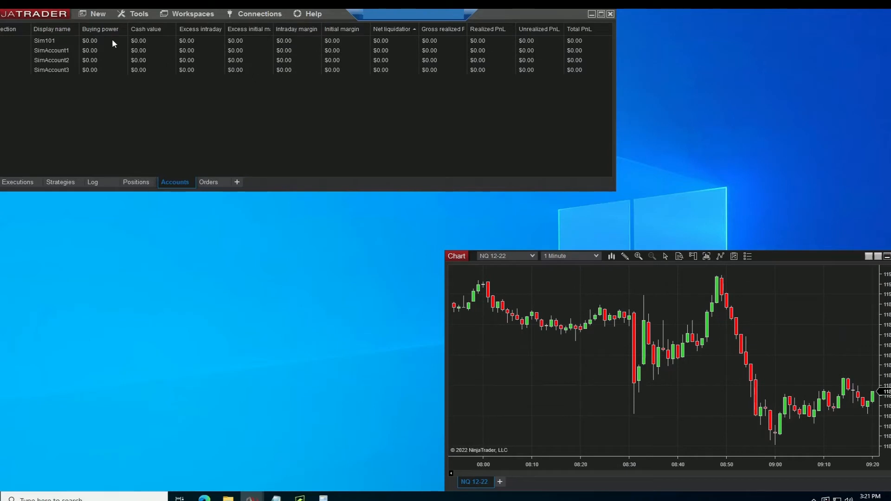
{"action": "mouse_move", "coordinate": [350, 169]}
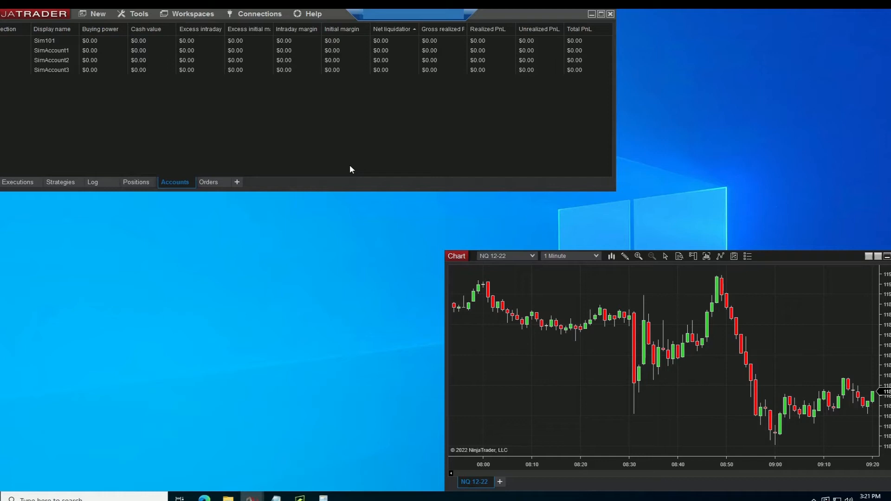
{"action": "mouse_move", "coordinate": [284, 93]}
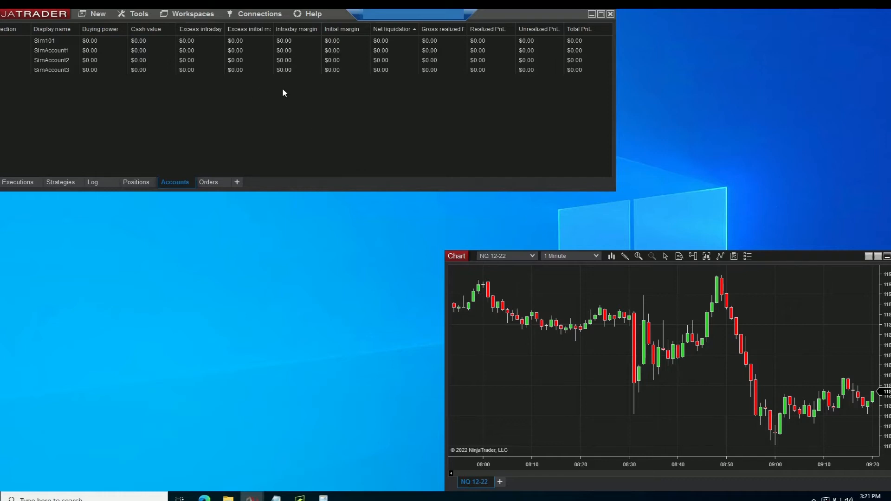
{"action": "left_click", "coordinate": [192, 14]}
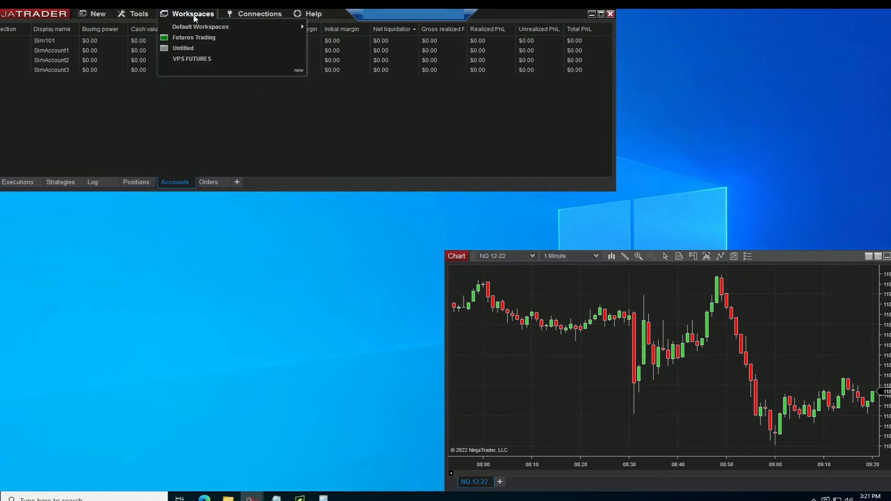
{"action": "mouse_move", "coordinate": [201, 27]}
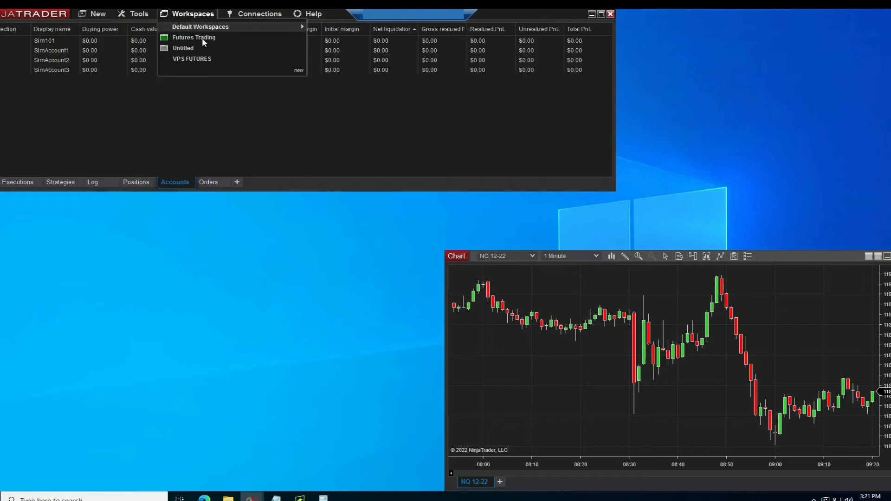
{"action": "mouse_move", "coordinate": [194, 37]}
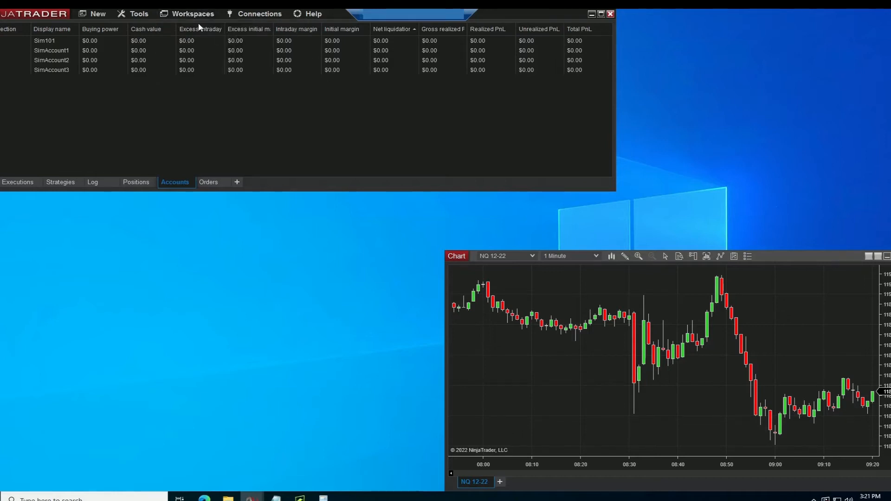
{"action": "left_click", "coordinate": [192, 13]}
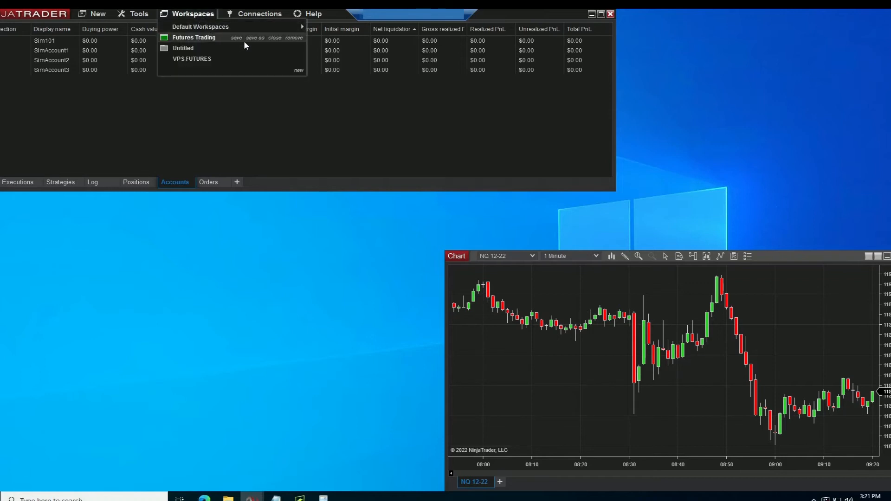
{"action": "left_click", "coordinate": [274, 37]}
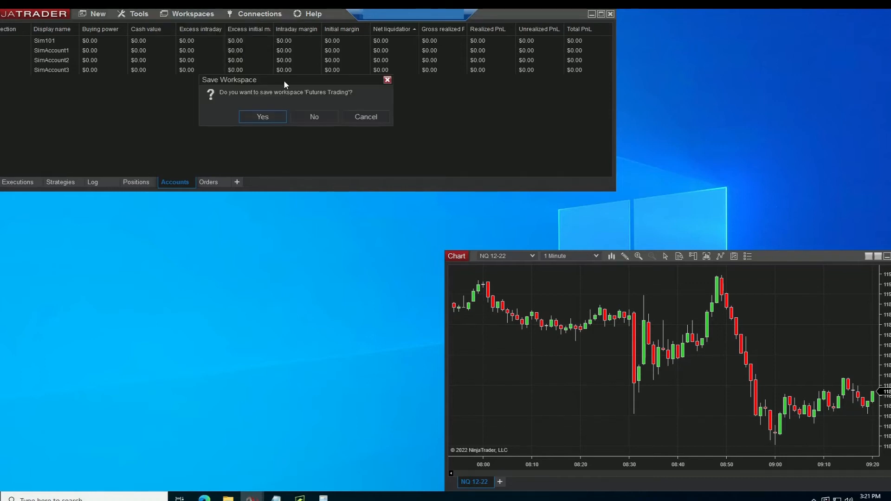
{"action": "left_click", "coordinate": [261, 116]}
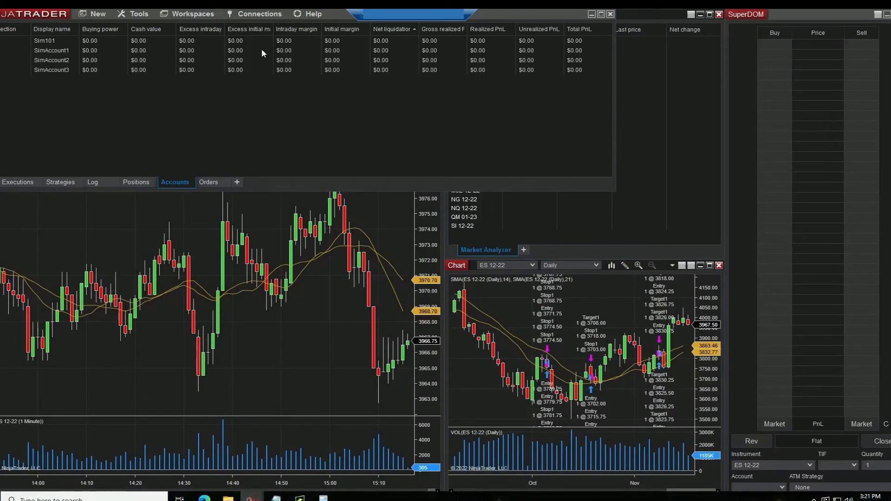
- Close the Untitled workspace without saving, then exit NinjaTrader
{"action": "left_click", "coordinate": [193, 13]}
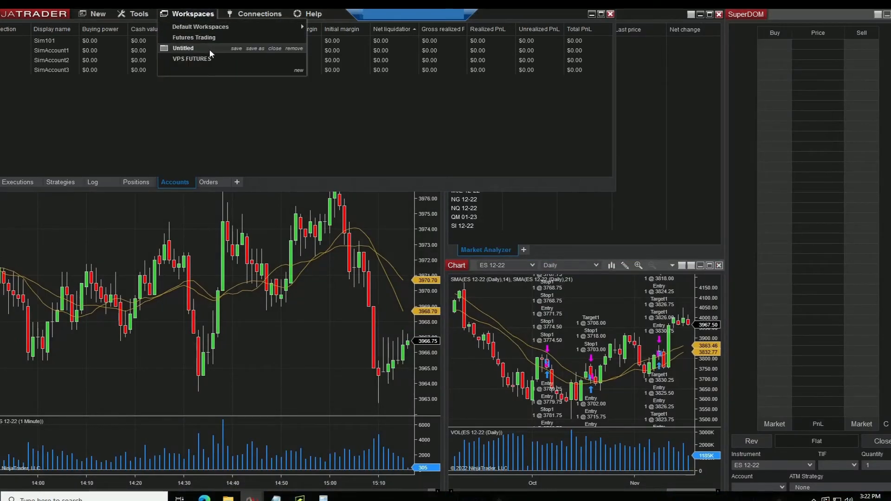
{"action": "left_click", "coordinate": [200, 27]}
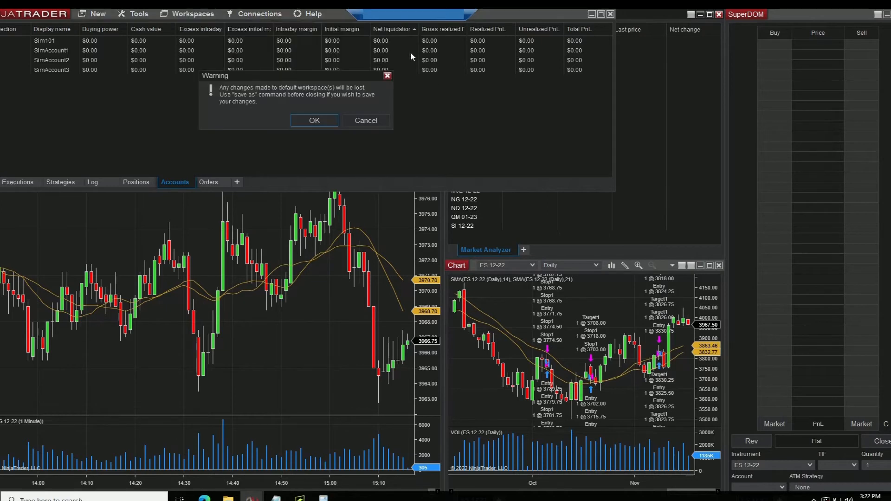
{"action": "left_click", "coordinate": [314, 120]}
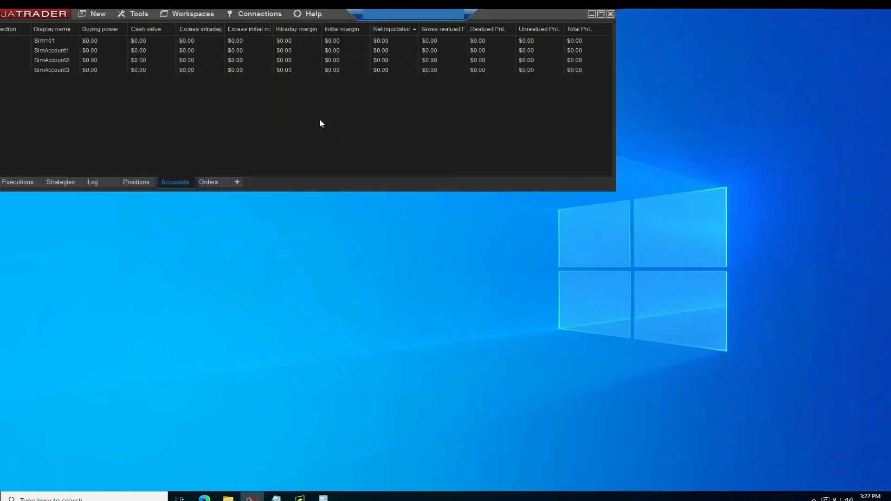
{"action": "mouse_move", "coordinate": [616, 33]}
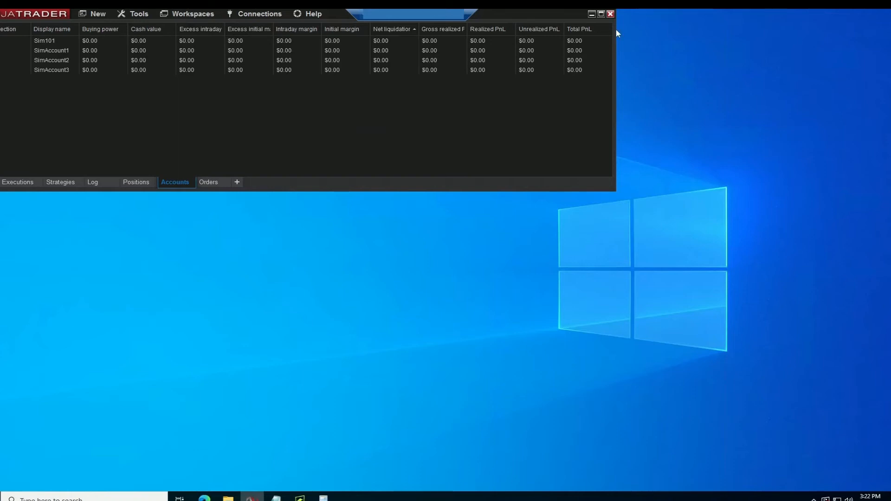
{"action": "left_click", "coordinate": [609, 13]}
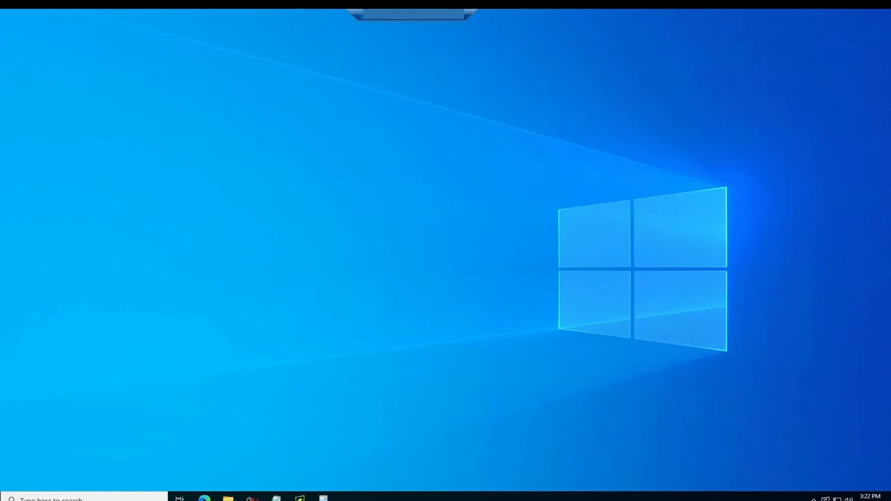
- Relaunch NinjaTrader from the taskbar so Futures Trading loads
{"action": "left_click", "coordinate": [192, 15]}
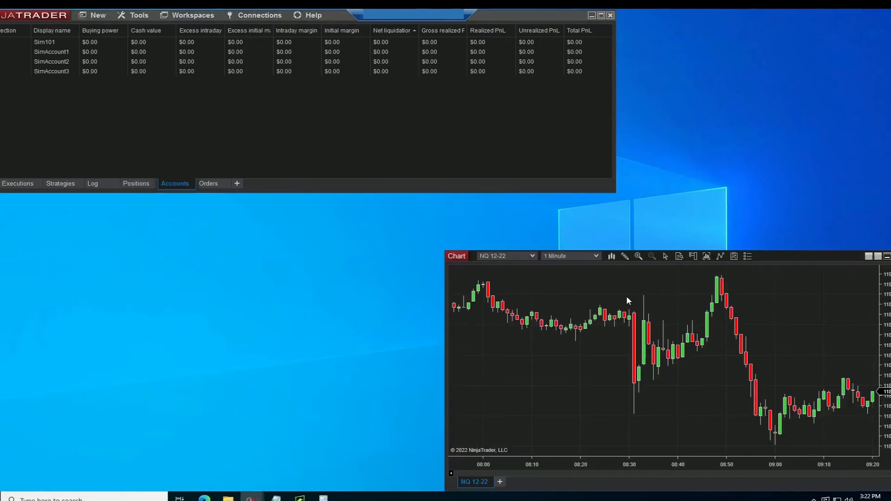
{"action": "mouse_move", "coordinate": [576, 87]}
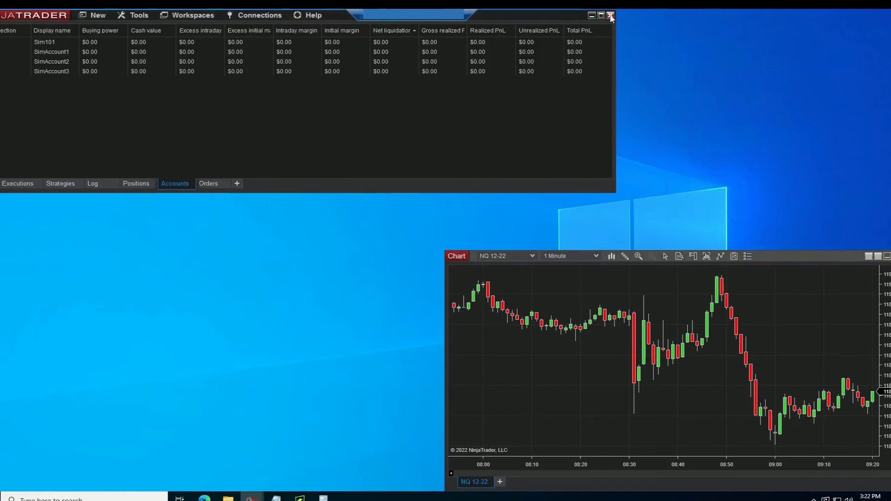
- Close the Control Center and choose Yes to all to save the workspaces
{"action": "left_click", "coordinate": [610, 15]}
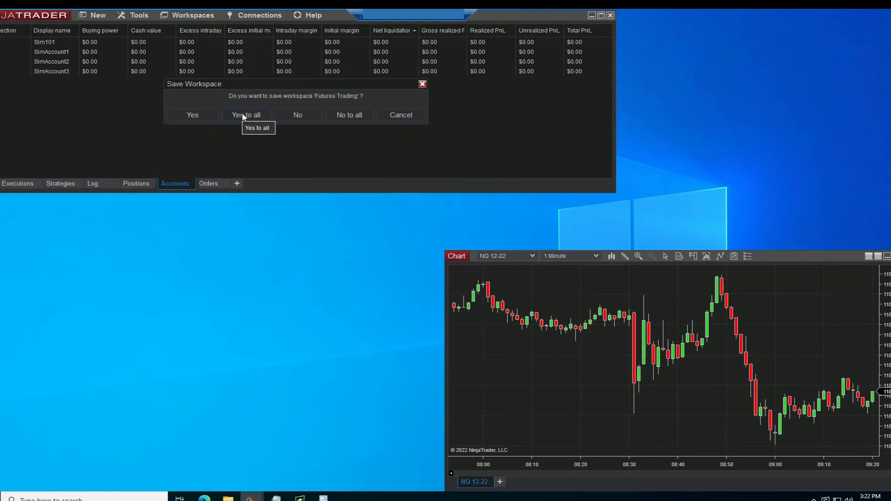
{"action": "left_click", "coordinate": [245, 114]}
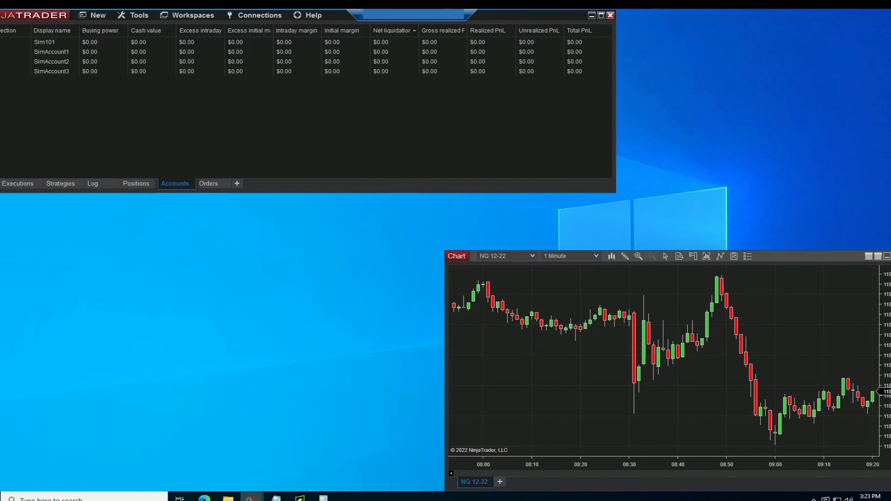
{"action": "mouse_move", "coordinate": [522, 247]}
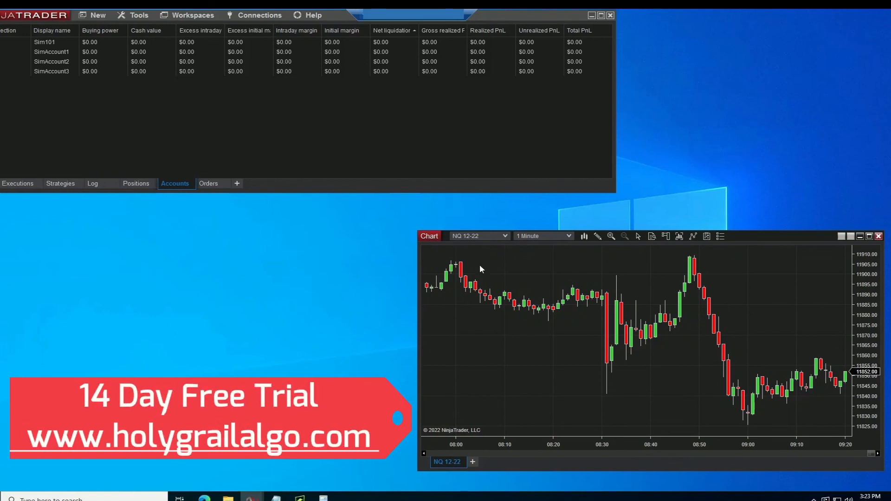
{"action": "mouse_move", "coordinate": [591, 350]}
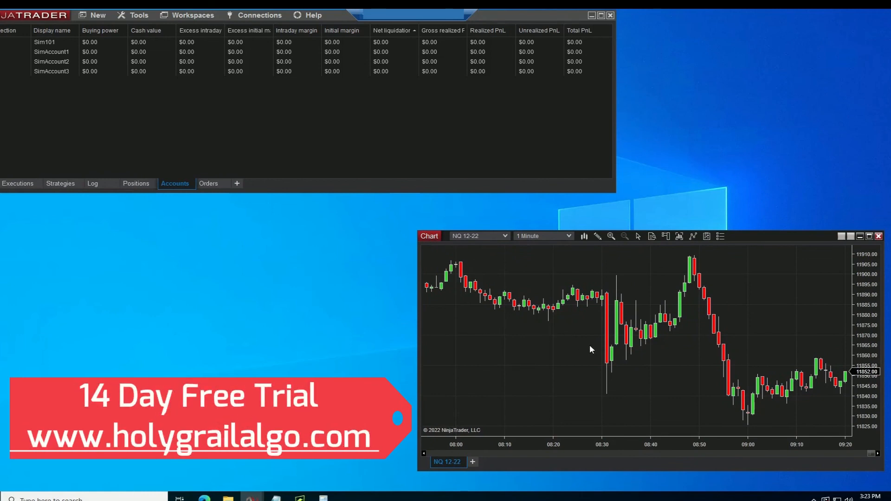
{"action": "mouse_move", "coordinate": [577, 340]}
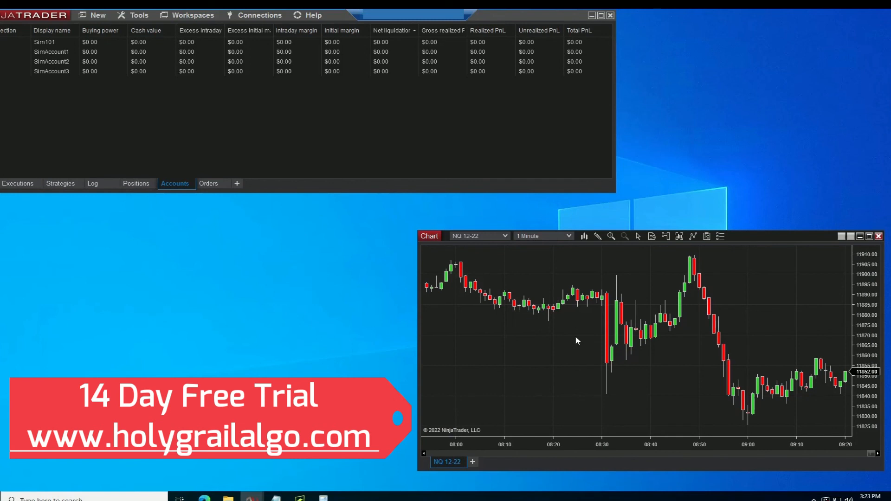